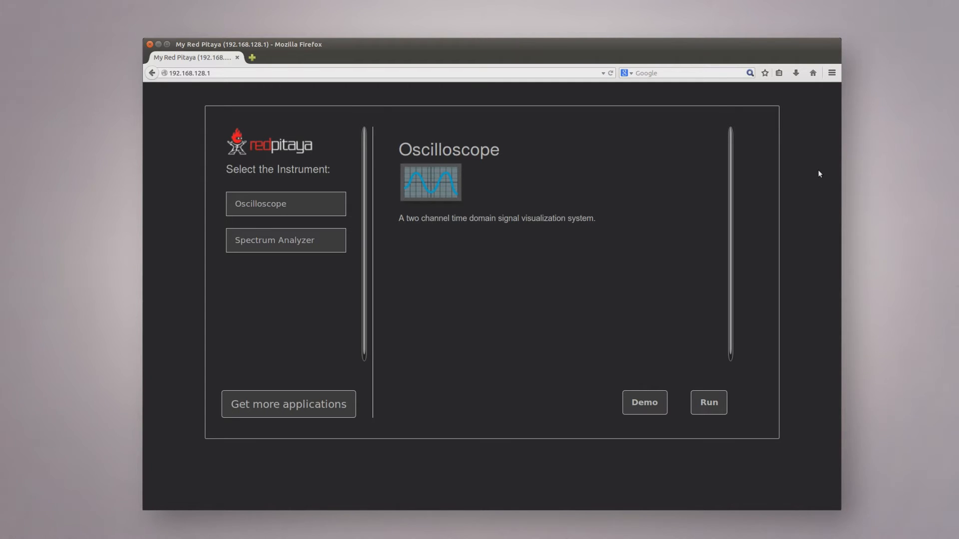
{"action": "mouse_move", "coordinate": [818, 181]}
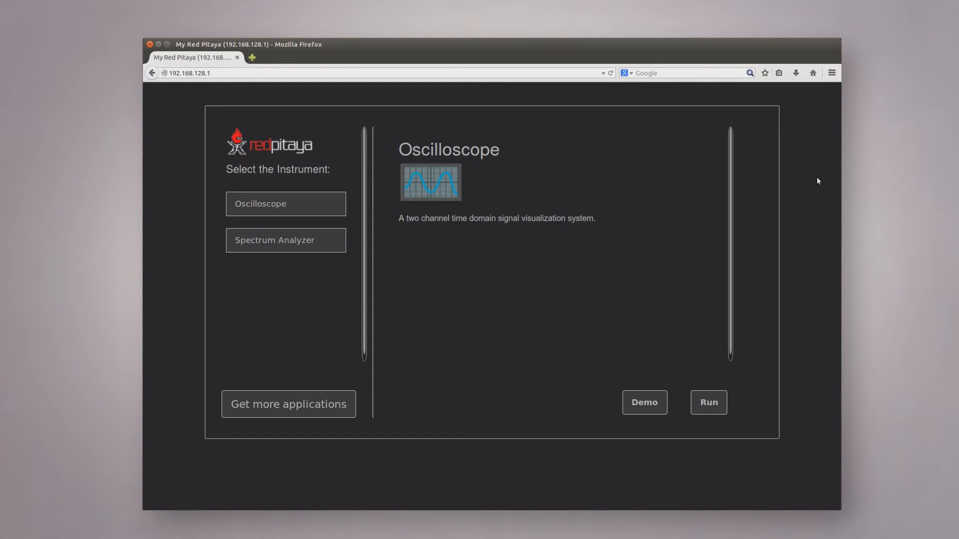
{"action": "mouse_move", "coordinate": [535, 229]}
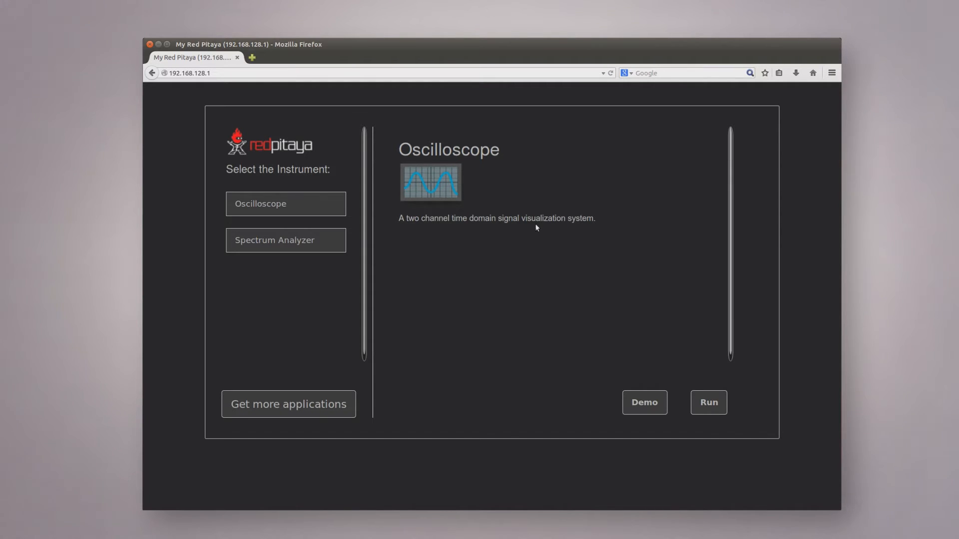
{"action": "mouse_move", "coordinate": [194, 228]}
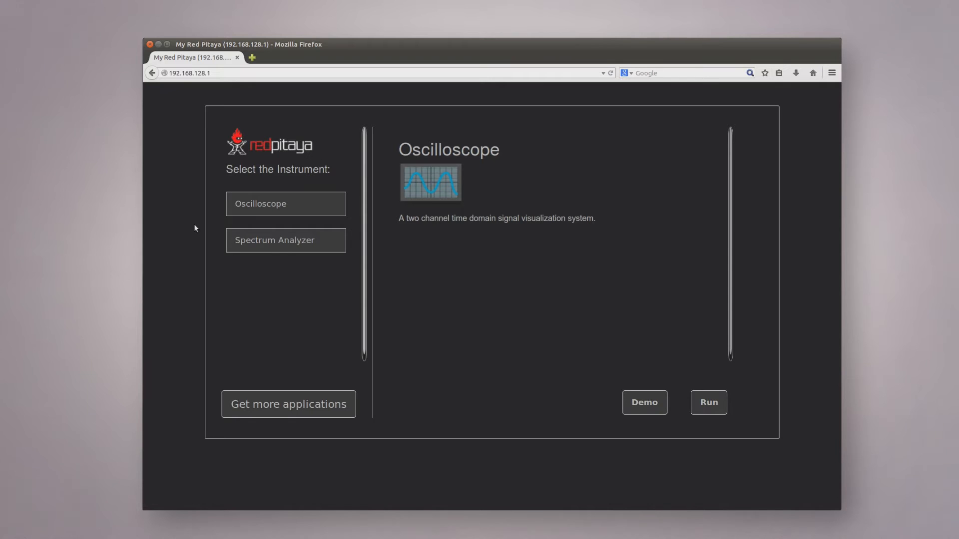
{"action": "mouse_move", "coordinate": [235, 163]}
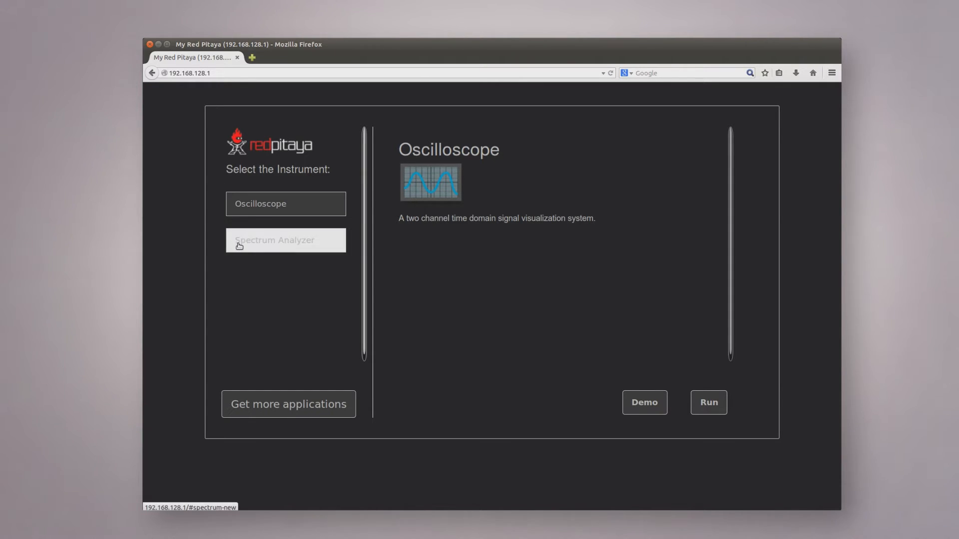
{"action": "mouse_move", "coordinate": [232, 282]}
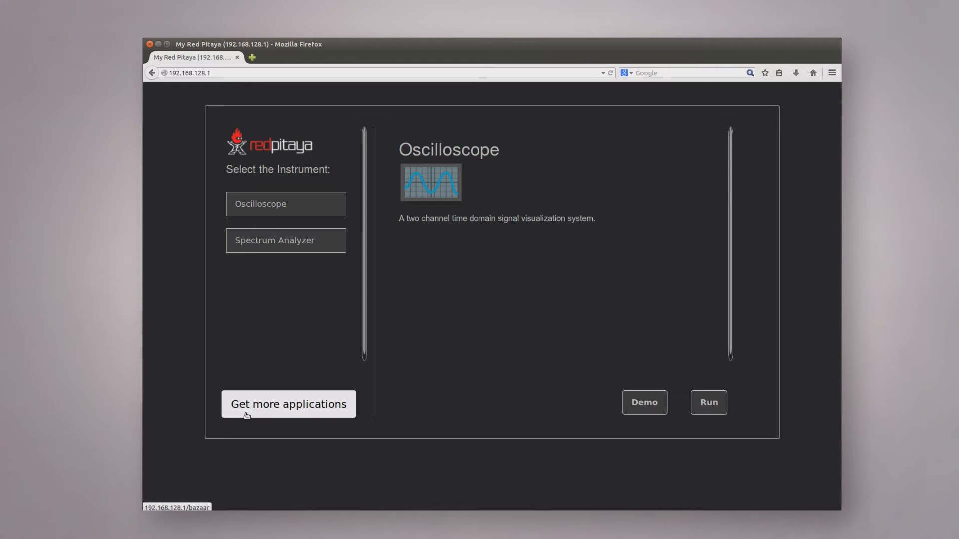
{"action": "mouse_move", "coordinate": [249, 422]}
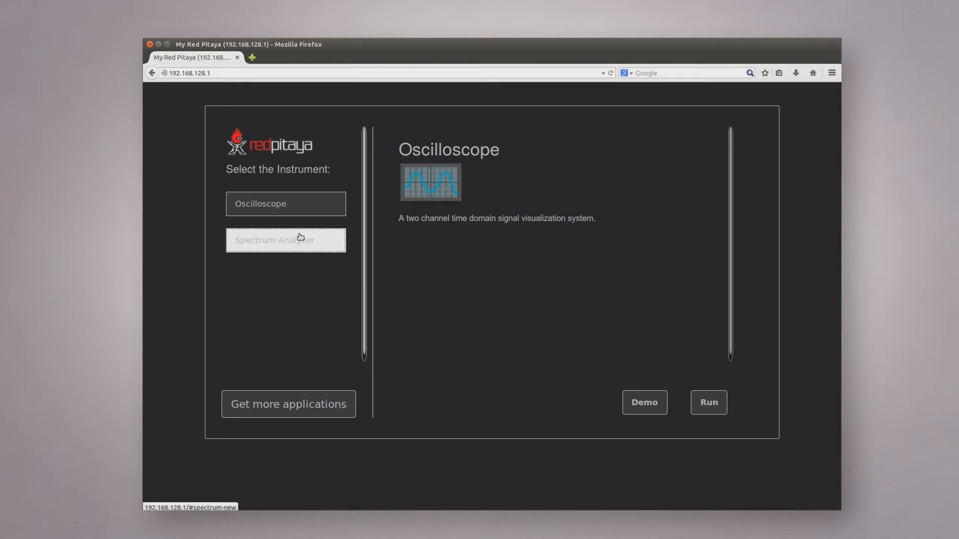
- Preview Spectrum Analyzer, return to Oscilloscope and run it so the empty grid loads
{"action": "left_click", "coordinate": [285, 240]}
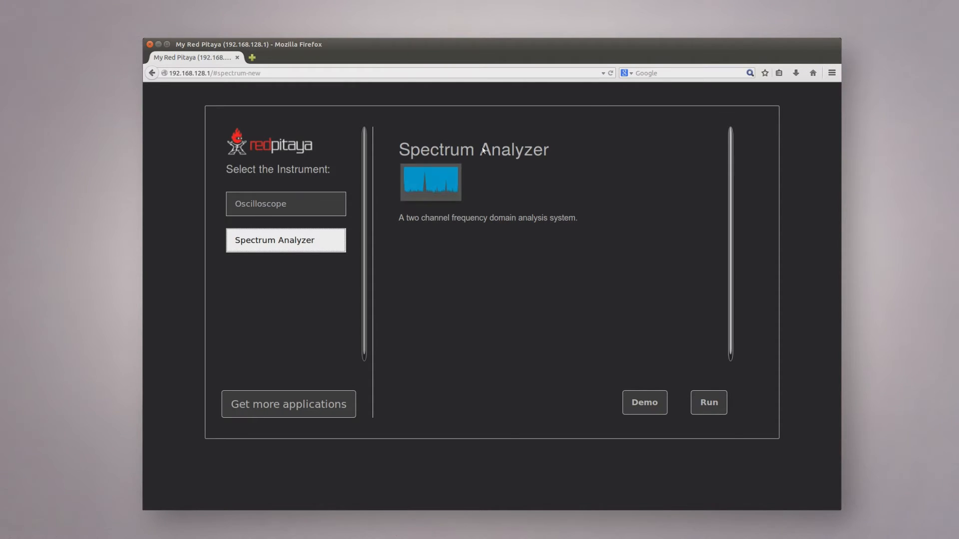
{"action": "left_click", "coordinate": [286, 204]}
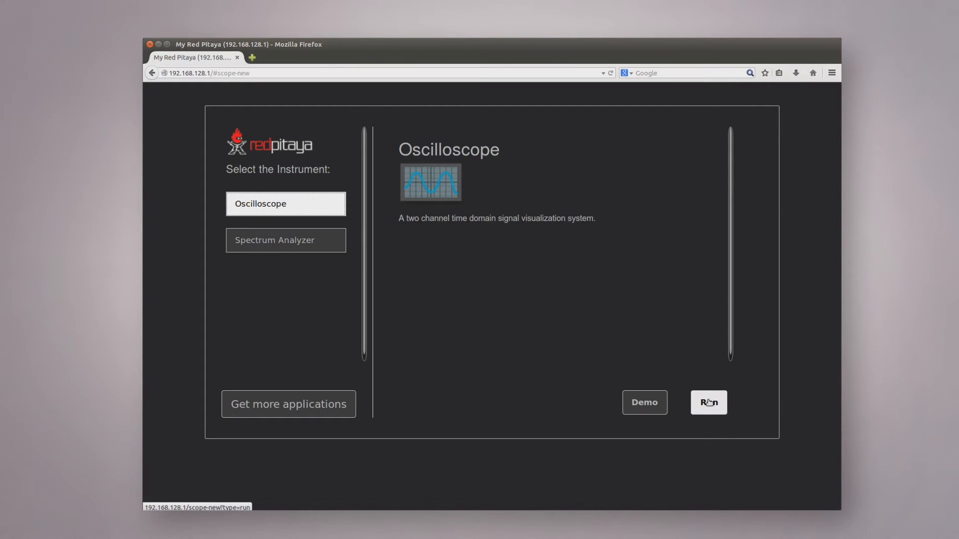
{"action": "left_click", "coordinate": [708, 402]}
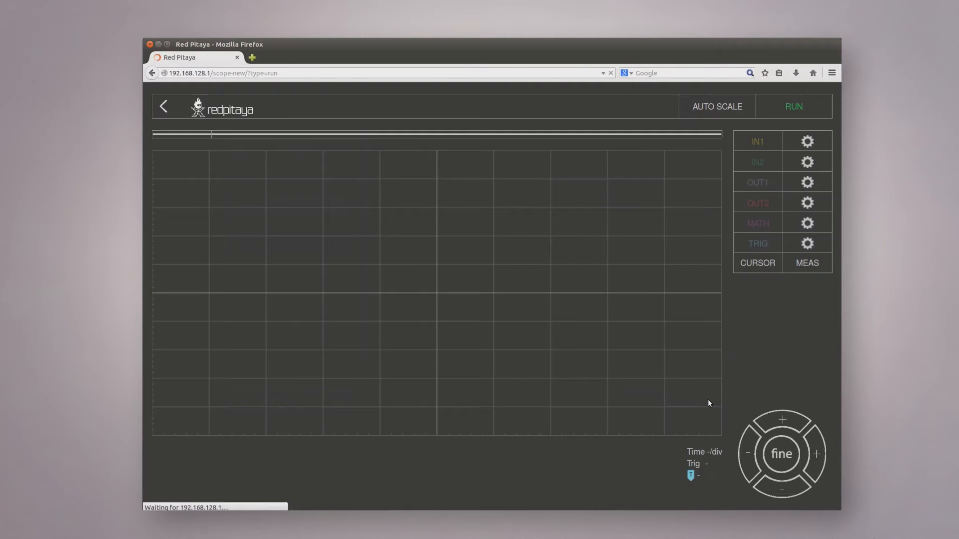
- Pause and resume acquisition while the flat IN1/IN2 traces run at 1 V/div, 1 ms/div
{"action": "left_click", "coordinate": [793, 106]}
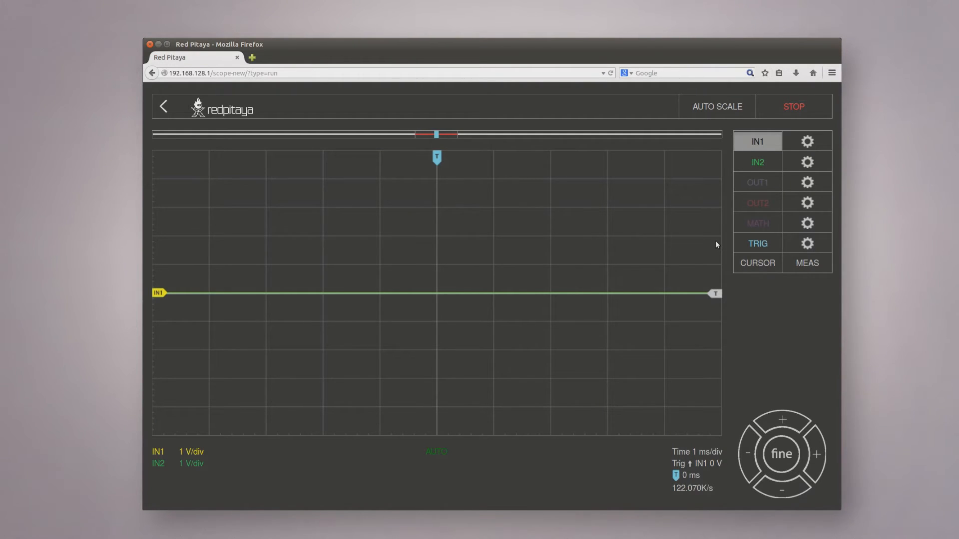
{"action": "mouse_move", "coordinate": [746, 302]}
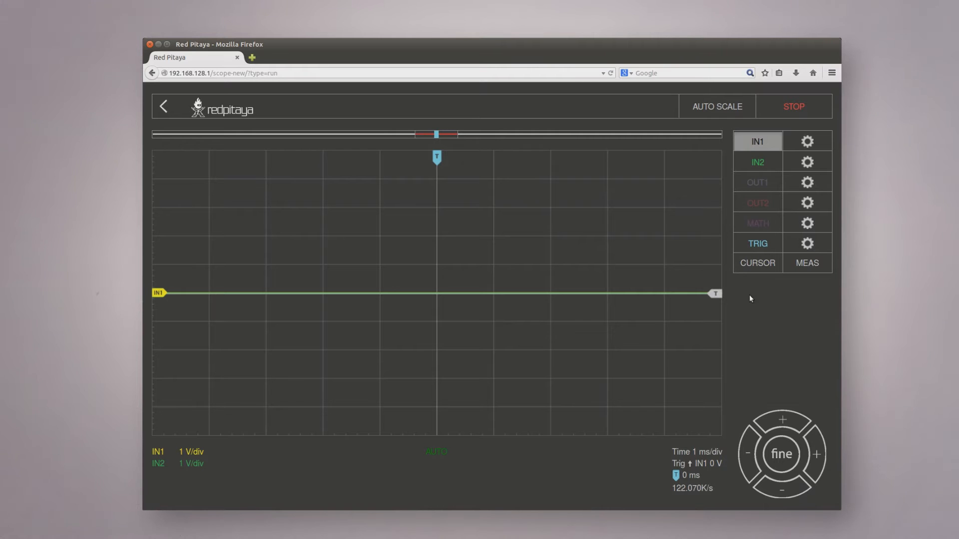
{"action": "left_click", "coordinate": [793, 107]}
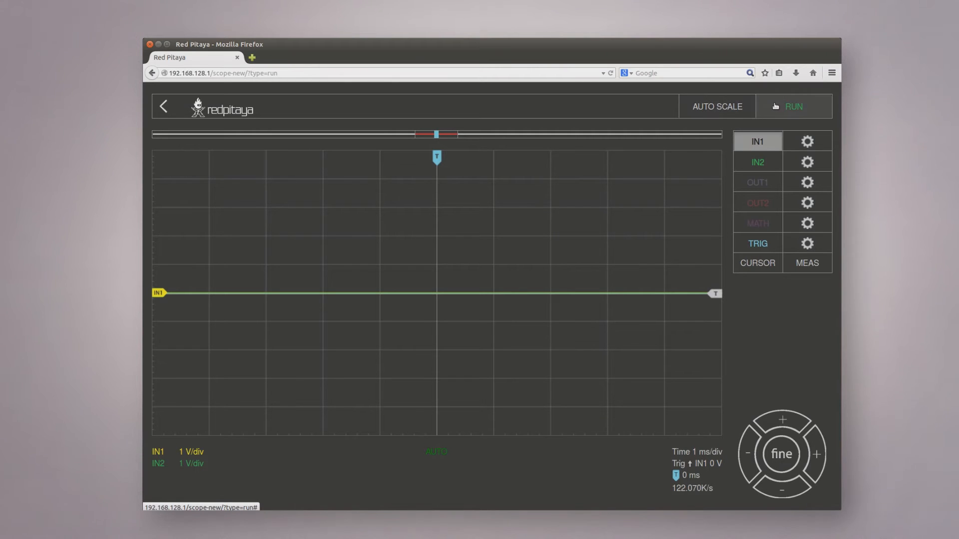
{"action": "left_click", "coordinate": [793, 106]}
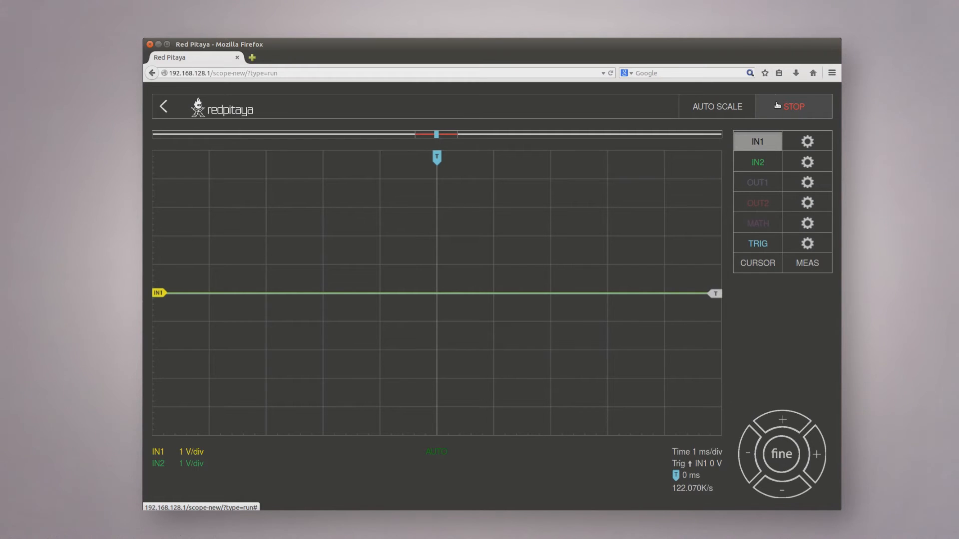
{"action": "mouse_move", "coordinate": [759, 161]}
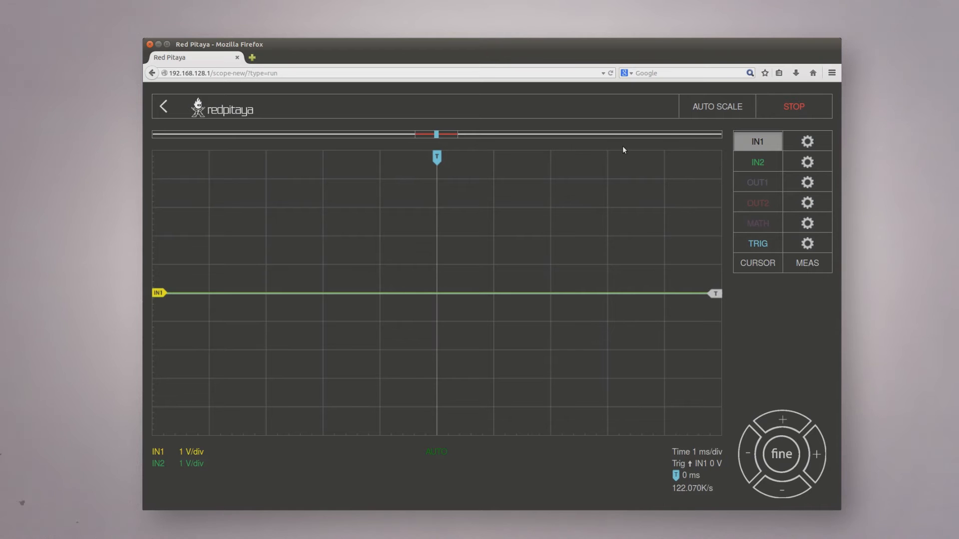
{"action": "mouse_move", "coordinate": [215, 148]}
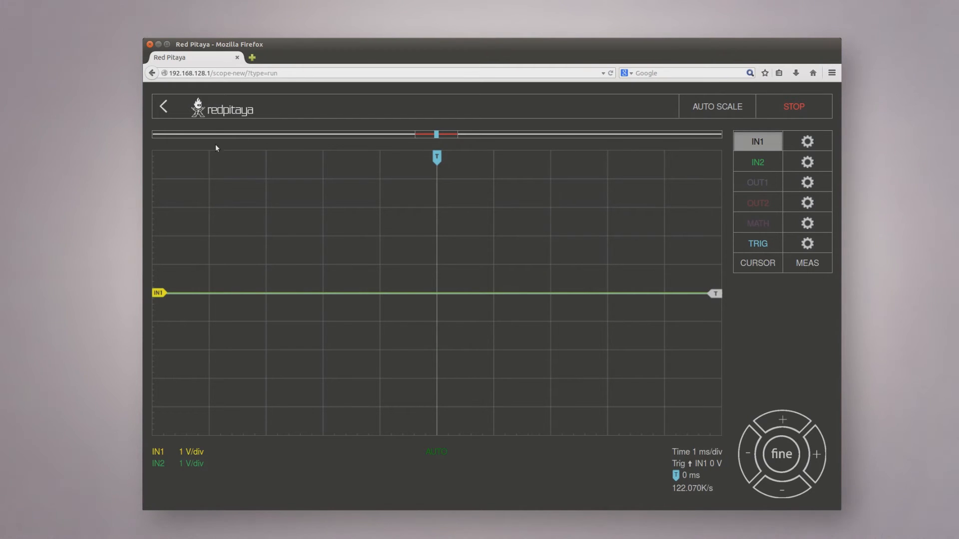
{"action": "mouse_move", "coordinate": [284, 227]}
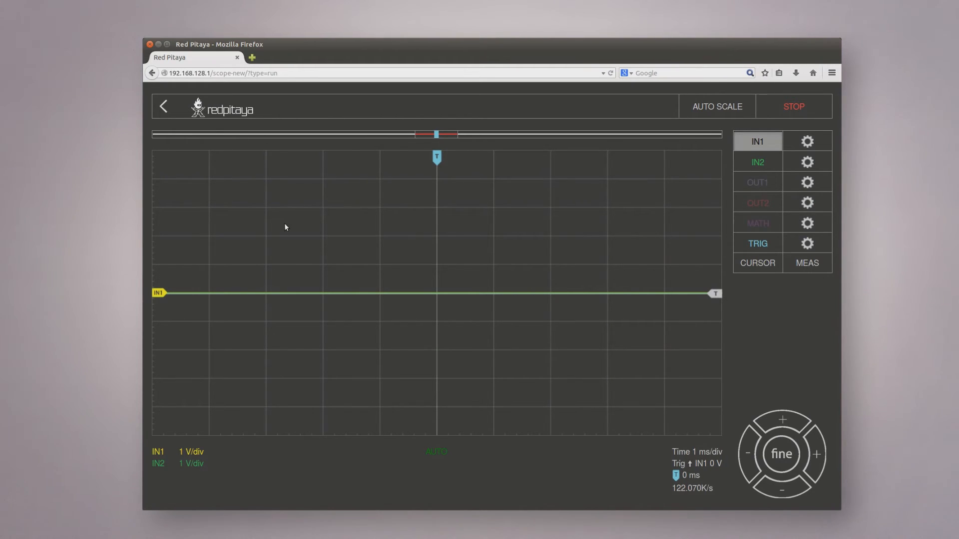
{"action": "mouse_move", "coordinate": [264, 394]}
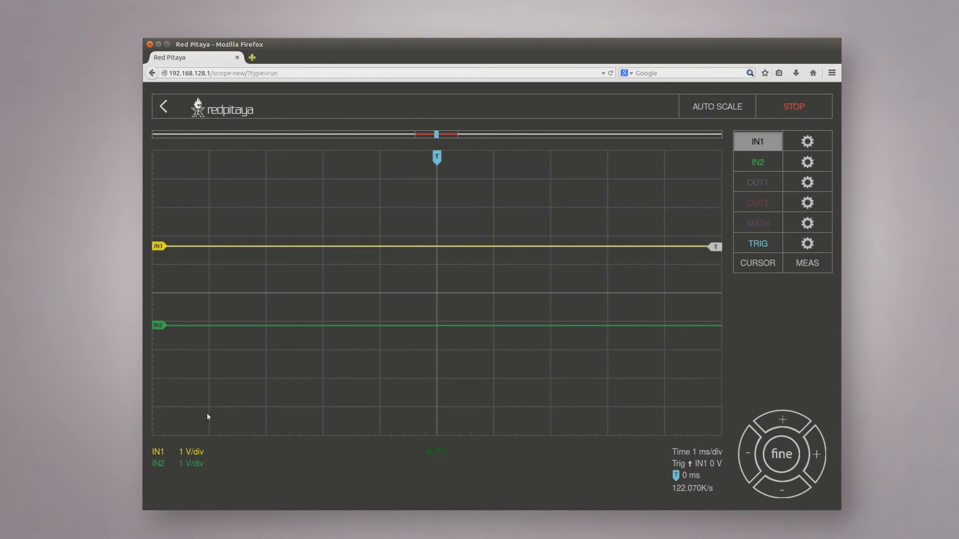
{"action": "mouse_move", "coordinate": [203, 492]}
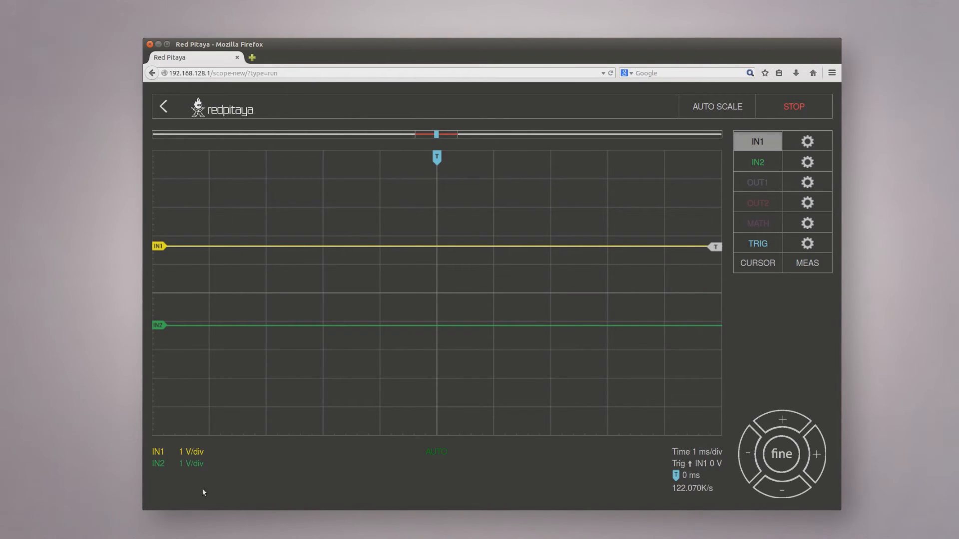
{"action": "mouse_move", "coordinate": [231, 482]}
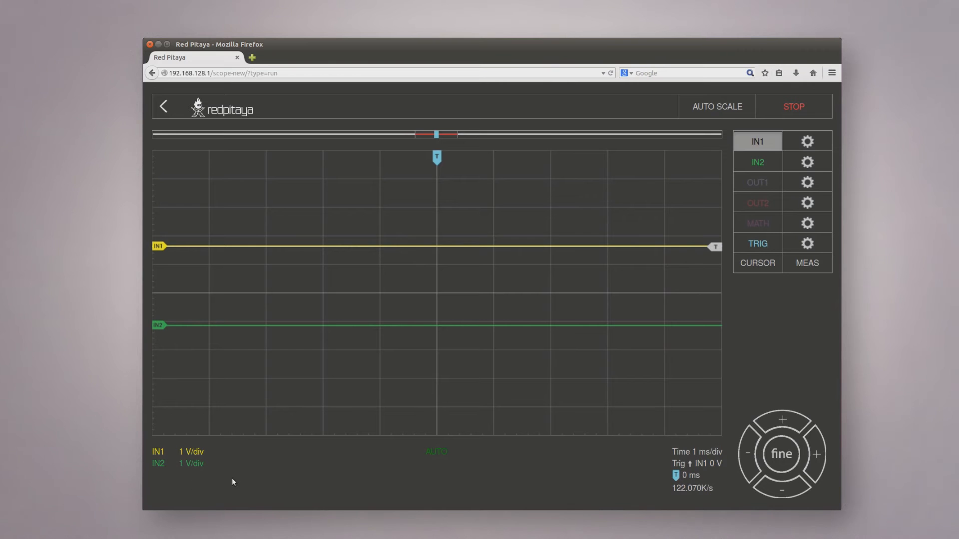
{"action": "mouse_move", "coordinate": [674, 445]}
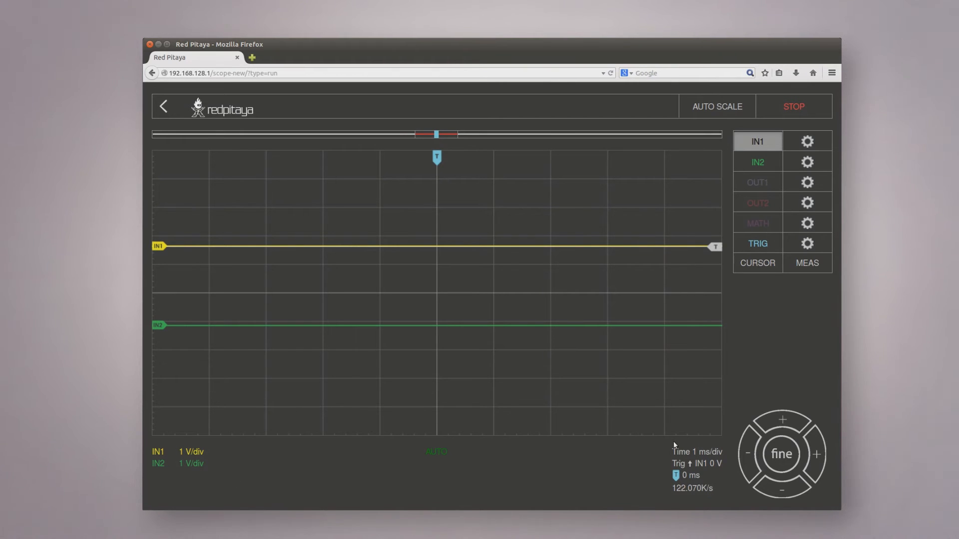
{"action": "mouse_move", "coordinate": [664, 457]}
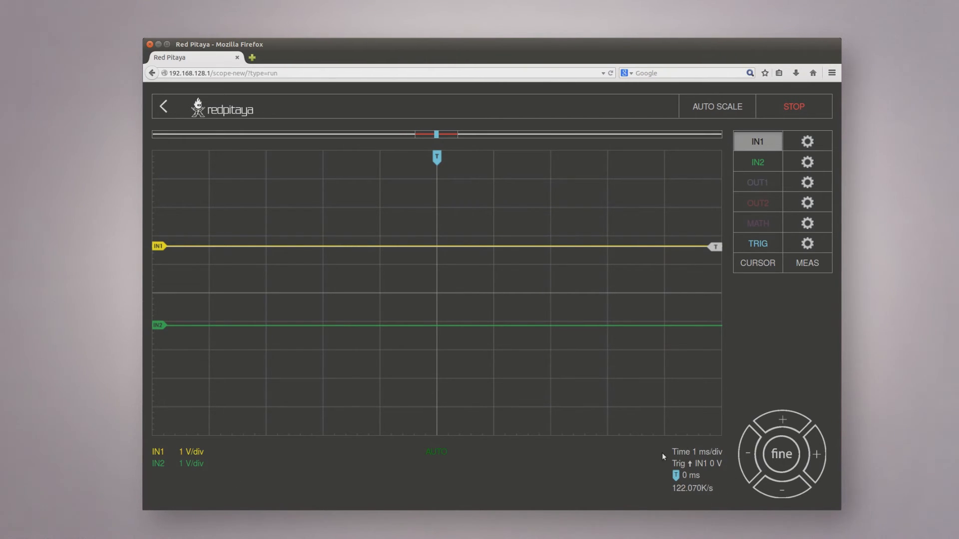
{"action": "mouse_move", "coordinate": [755, 372]}
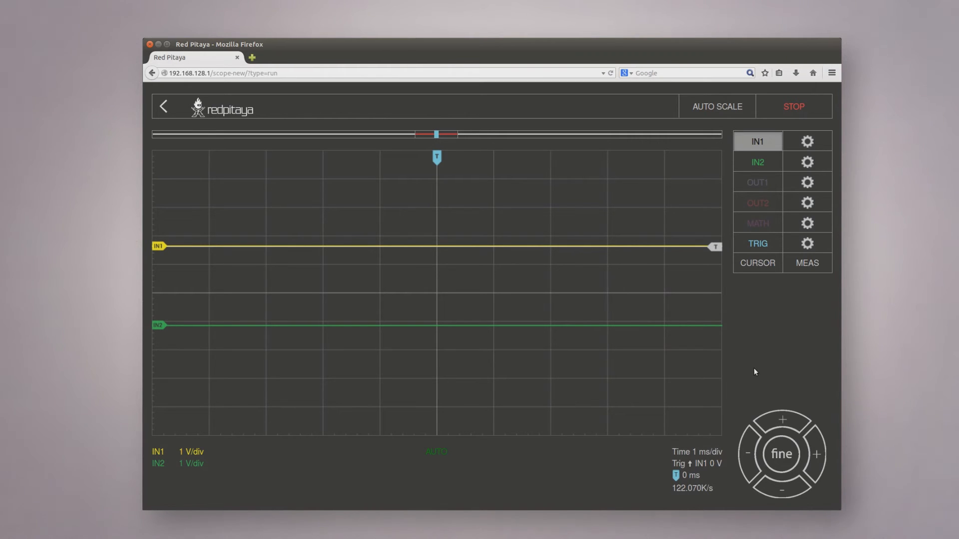
{"action": "mouse_move", "coordinate": [782, 420]}
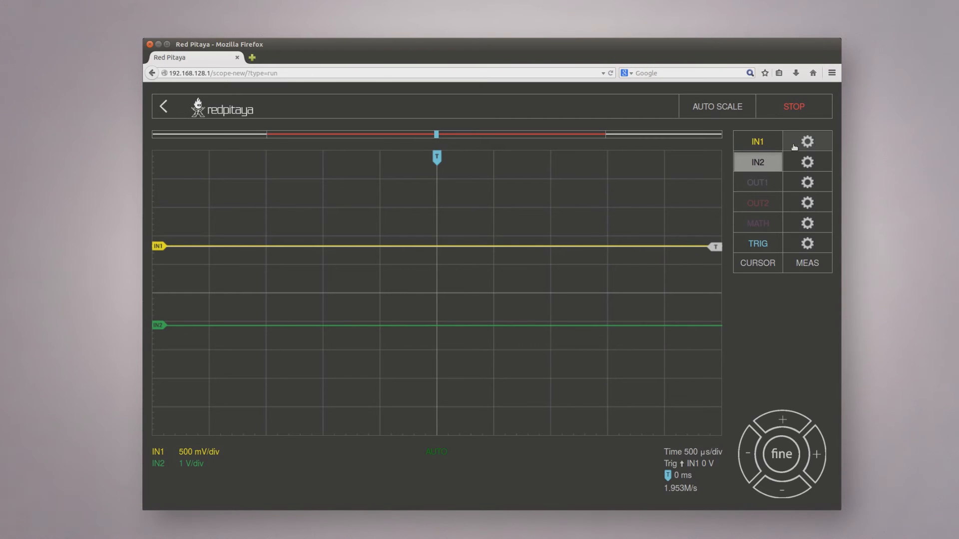
- Check IN1 settings, then show the OUT1 panel configured as a 1000 Hz, 0.9 V sine
{"action": "left_click", "coordinate": [807, 141]}
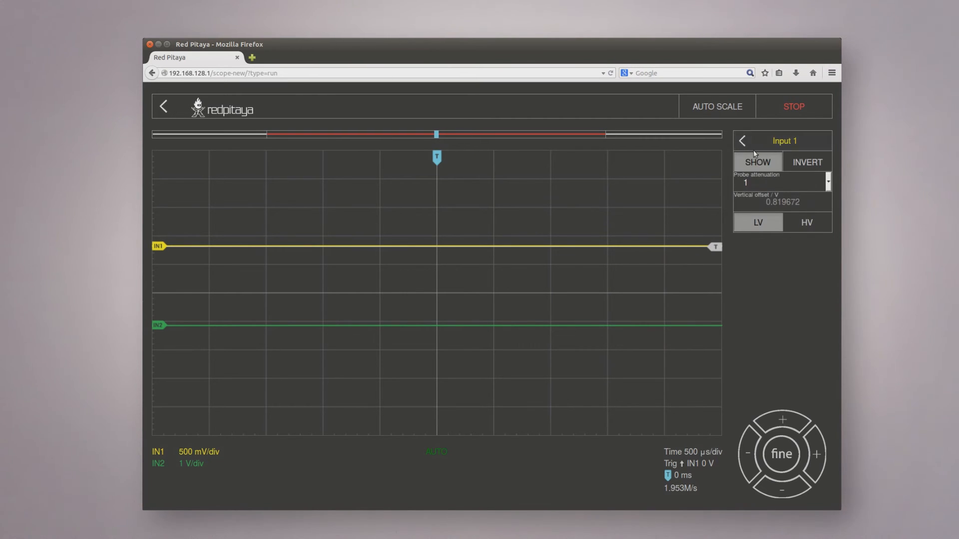
{"action": "left_click", "coordinate": [742, 141]}
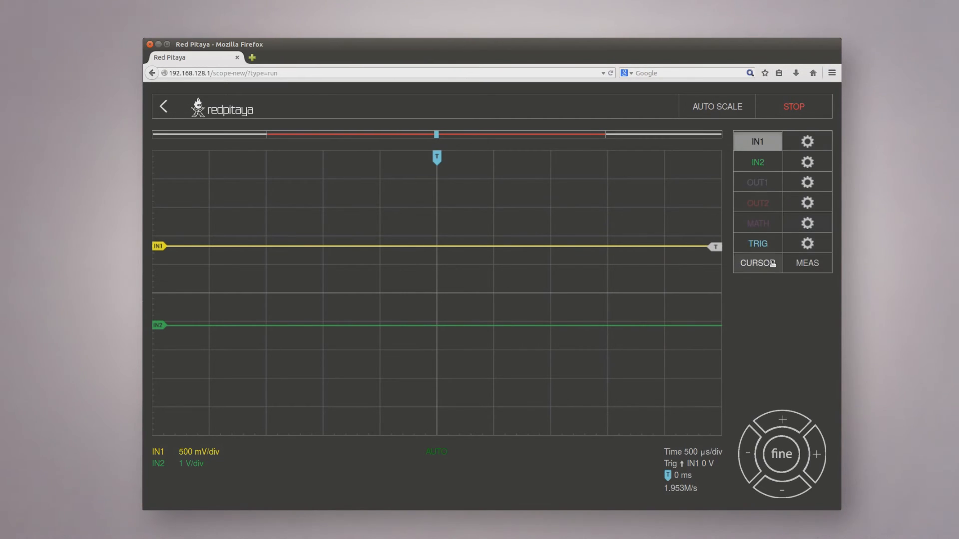
{"action": "left_click", "coordinate": [757, 263]}
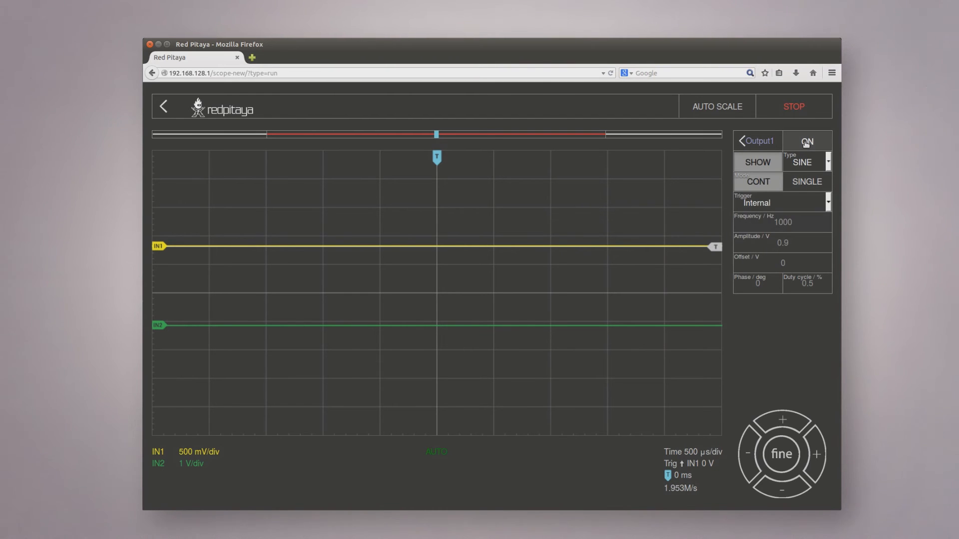
- Switch Output 1 on so IN1 and OUT1 both show 1000 Hz sine waves
{"action": "left_click", "coordinate": [806, 142]}
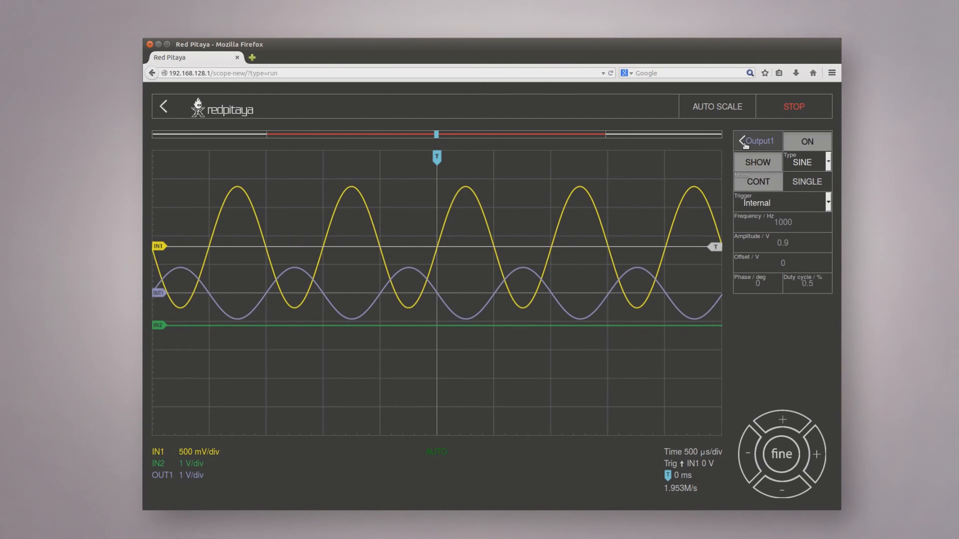
{"action": "left_click", "coordinate": [740, 141]}
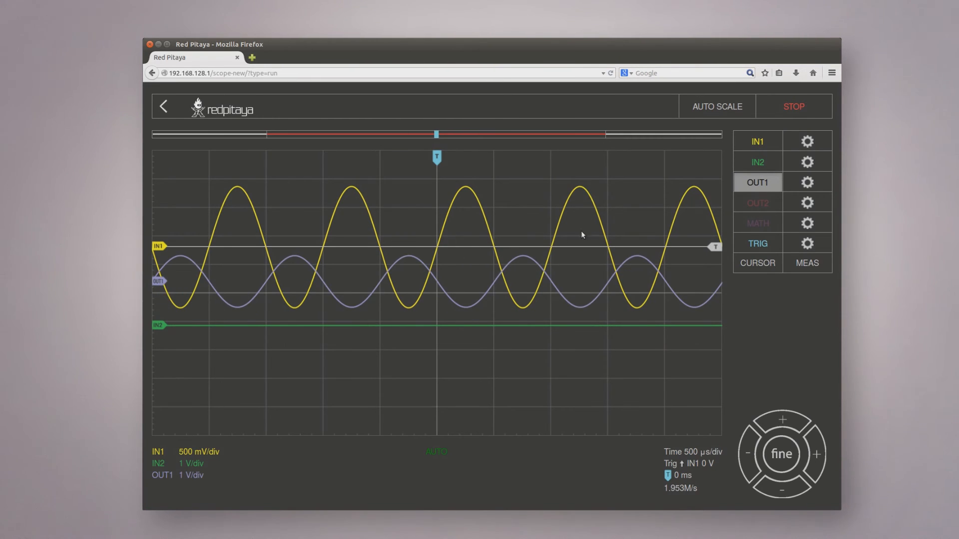
{"action": "mouse_move", "coordinate": [781, 425]}
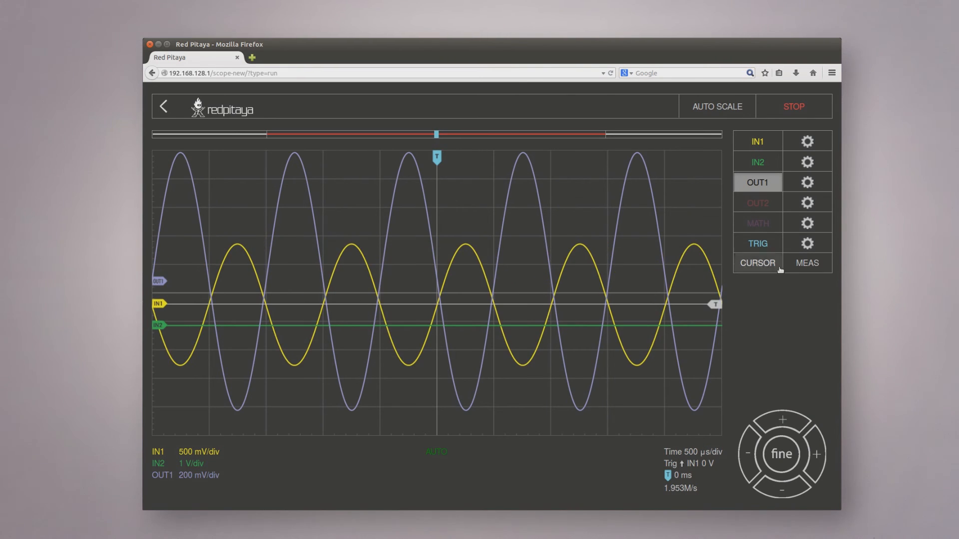
- Add an IN1 FREQ measurement beside VPP, reading about 2.12 V and 994 Hz
{"action": "left_click", "coordinate": [807, 263]}
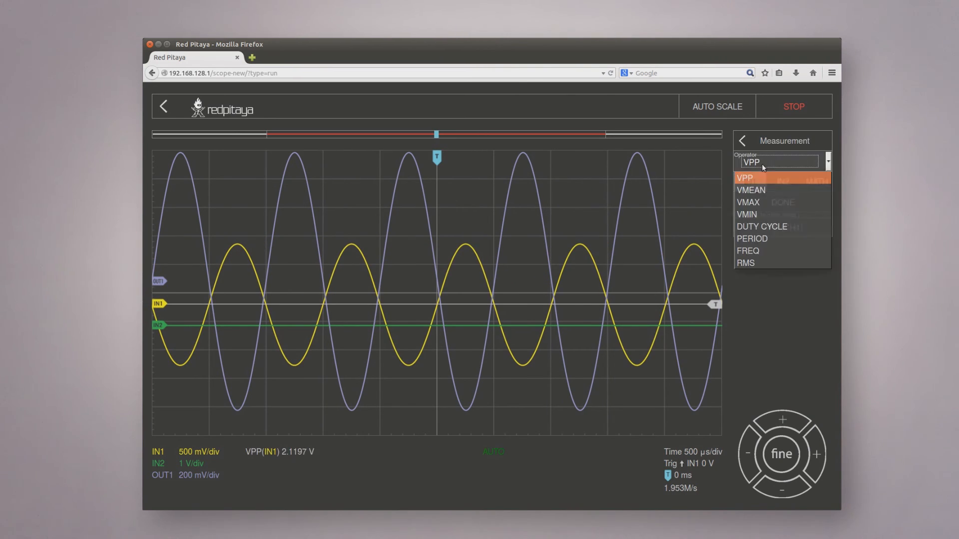
{"action": "left_click", "coordinate": [747, 251]}
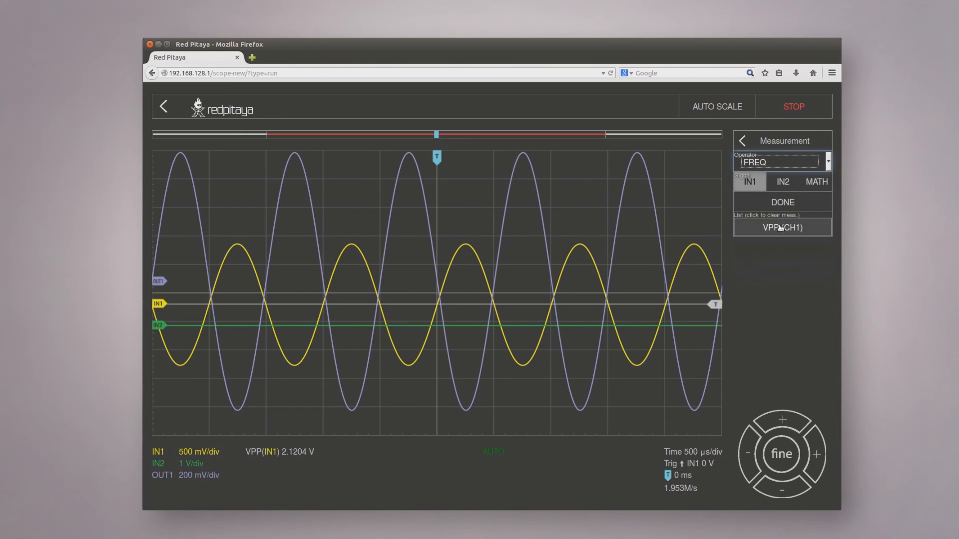
{"action": "left_click", "coordinate": [782, 202]}
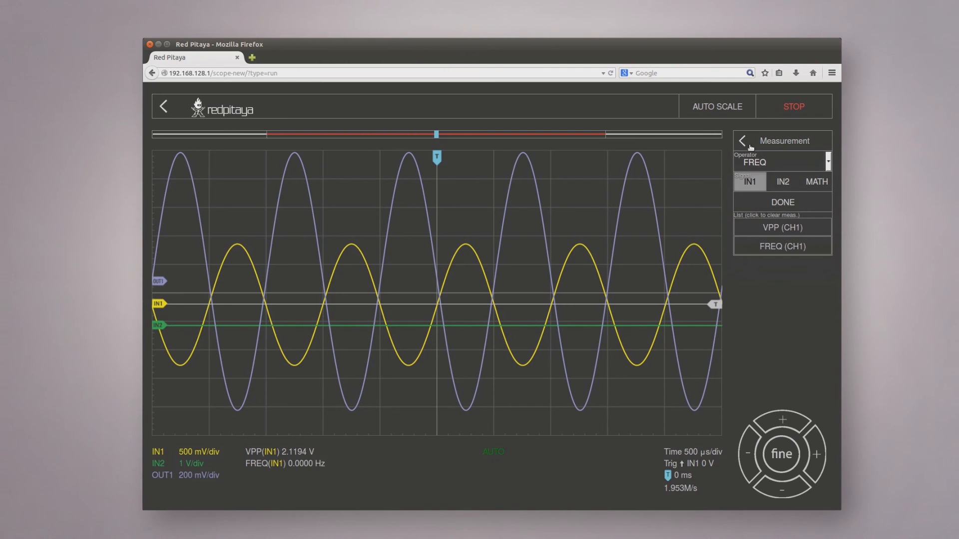
{"action": "left_click", "coordinate": [741, 141]}
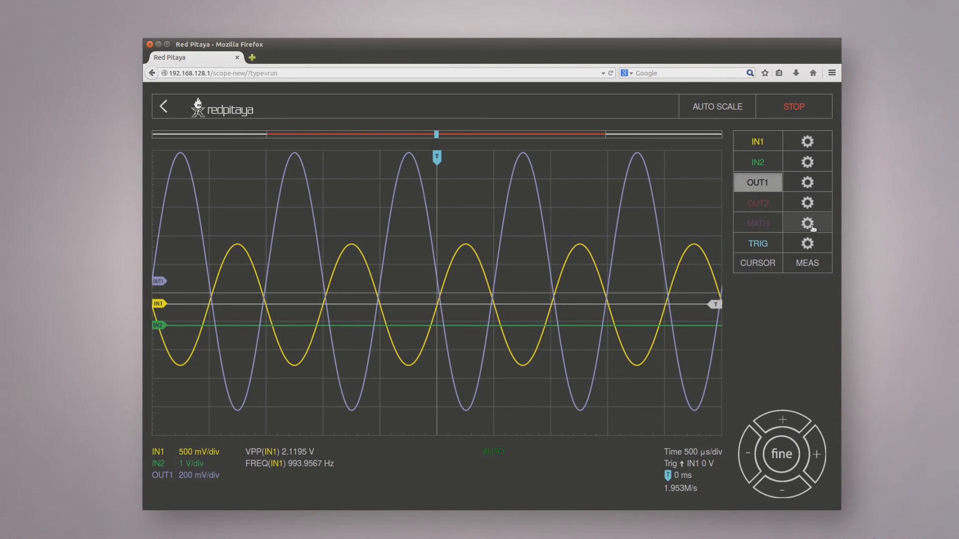
- Create a MATH trace at 1 V/div as abs of IN1
{"action": "left_click", "coordinate": [806, 223]}
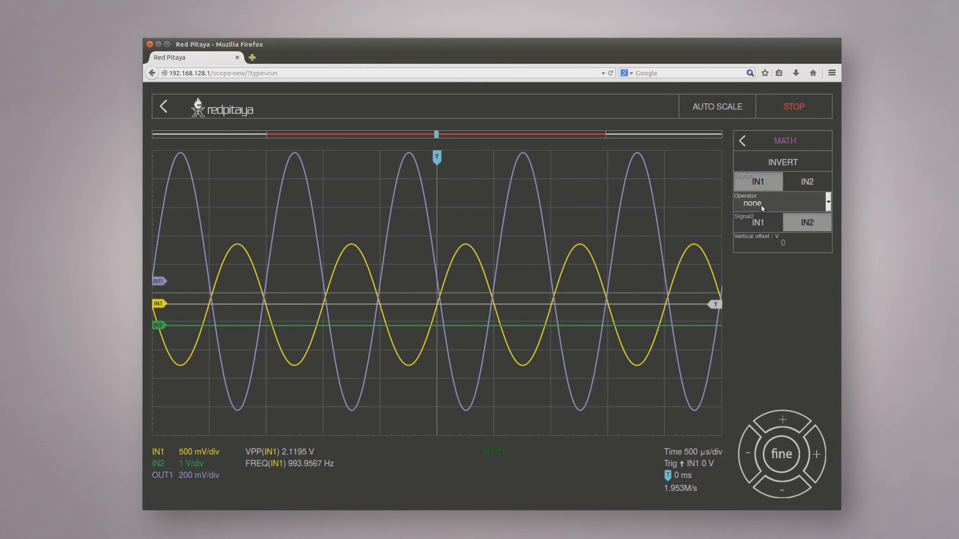
{"action": "left_click", "coordinate": [782, 202]}
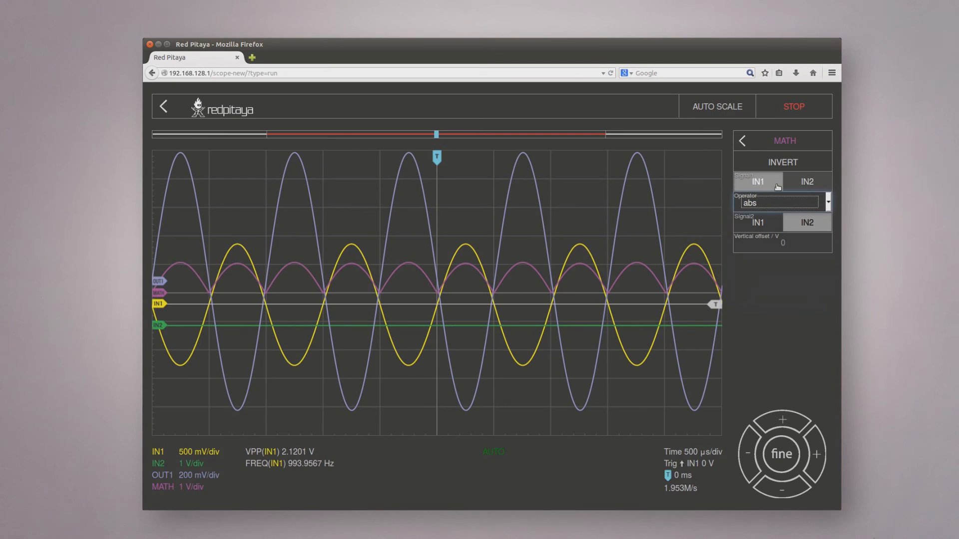